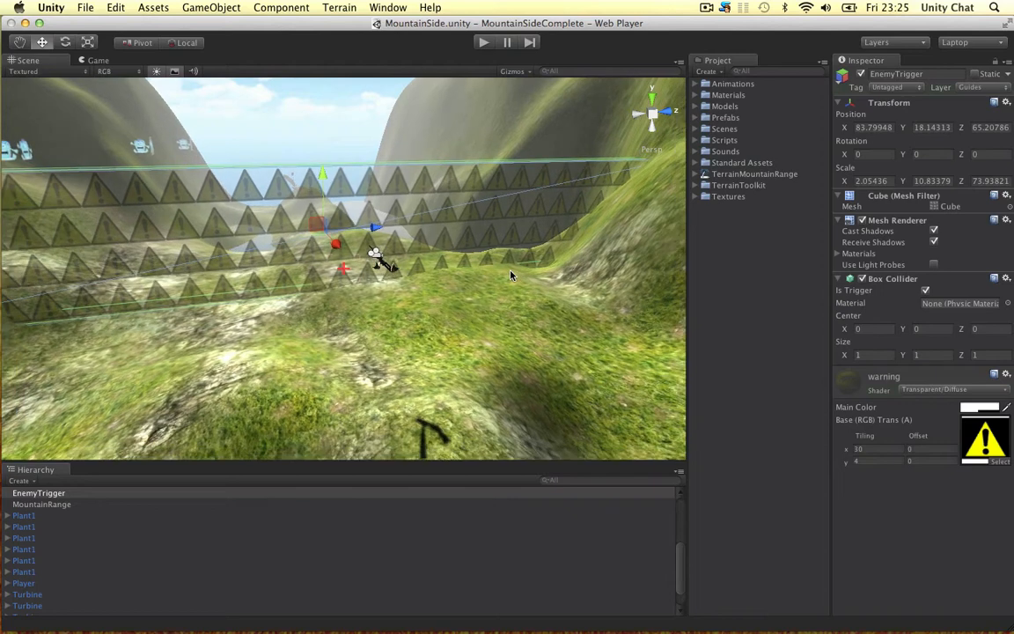
pyautogui.moveTo(560, 341)
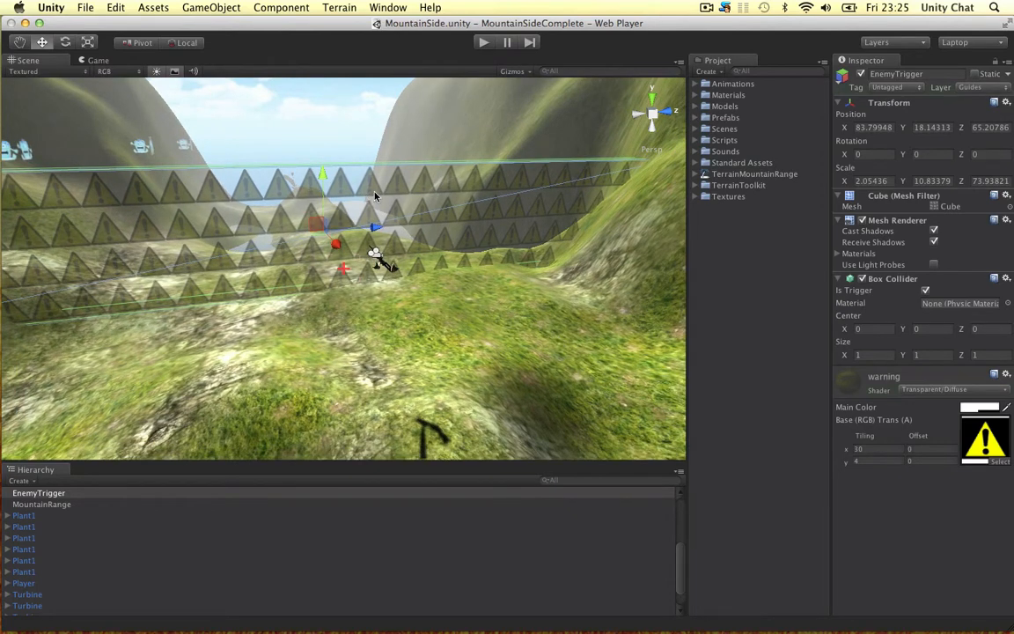
pyautogui.moveTo(454, 67)
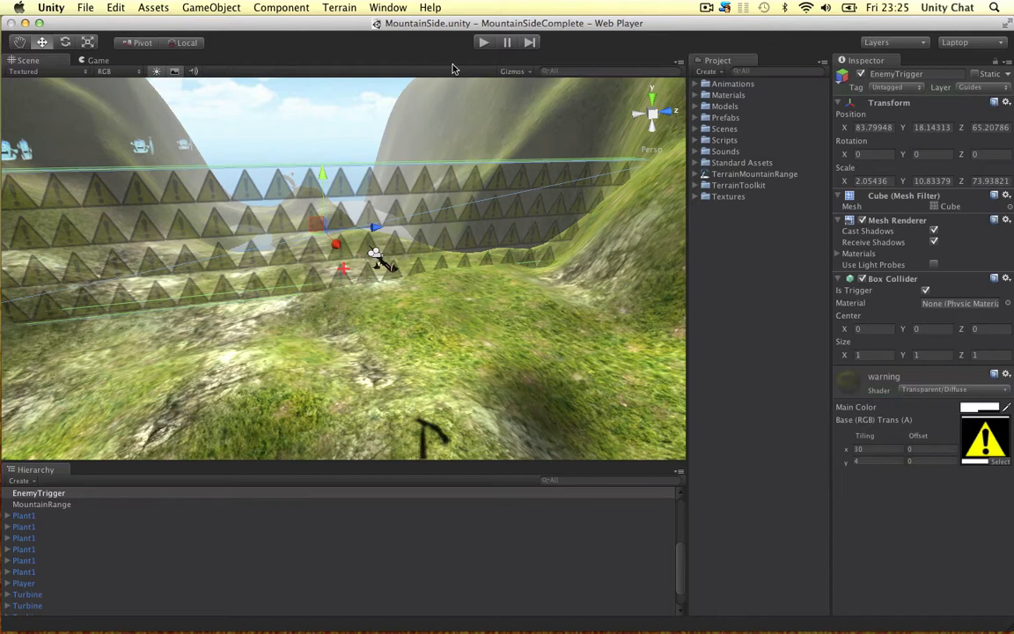
pyautogui.moveTo(475, 169)
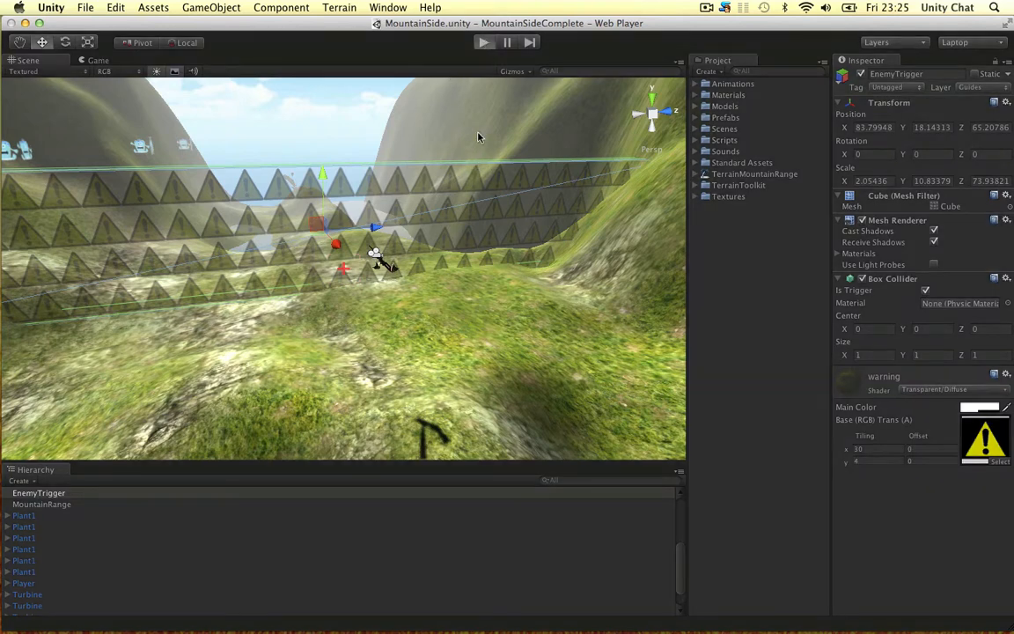
# Play the MountainSide shooter in the Game view and show the Stats overlay with frame rate and draw calls.
pyautogui.click(483, 42)
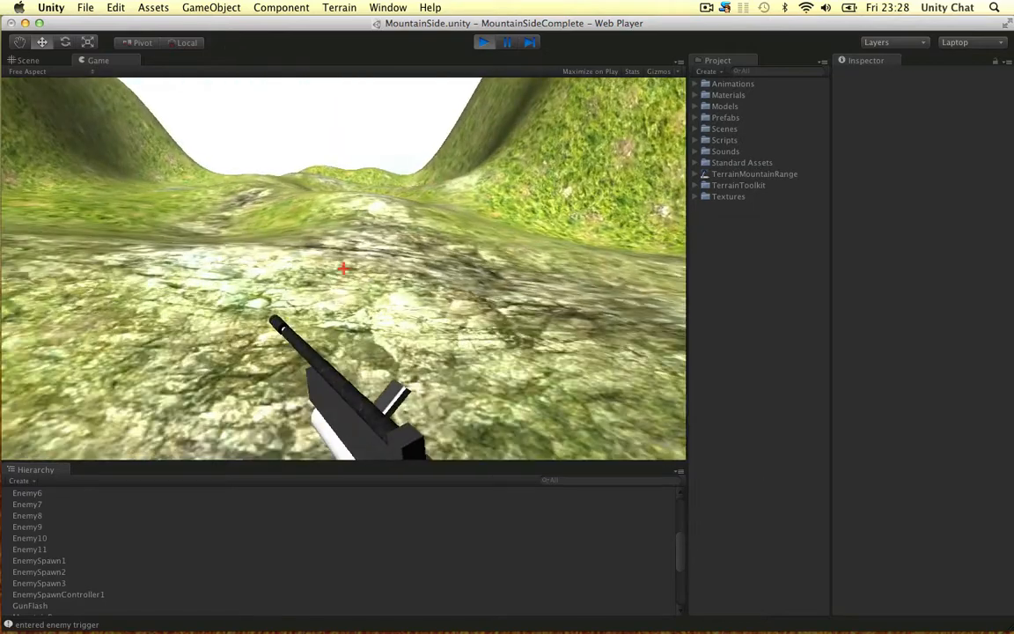
pyautogui.click(632, 70)
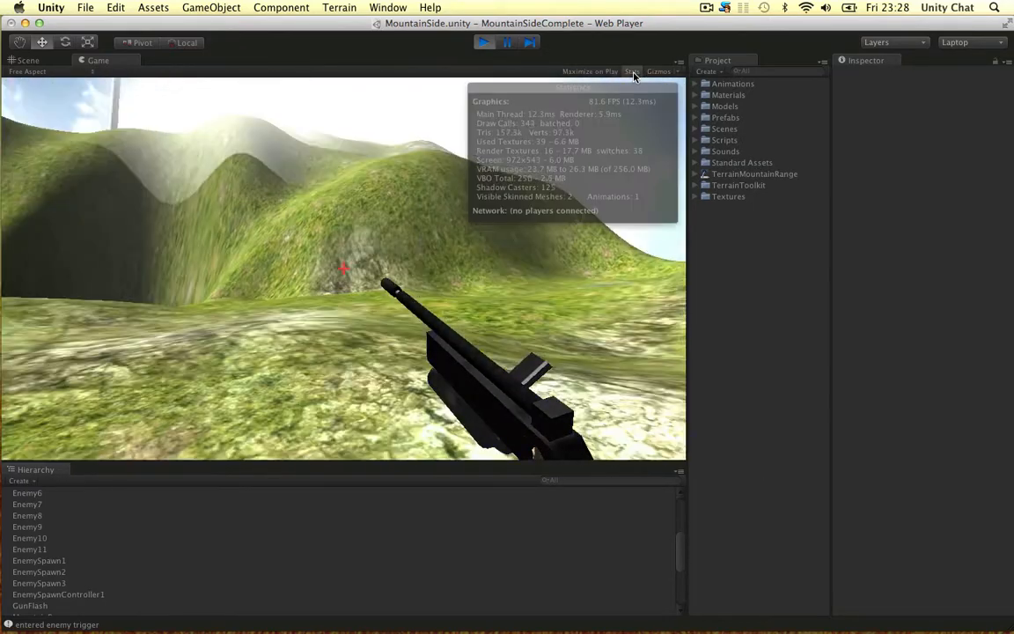